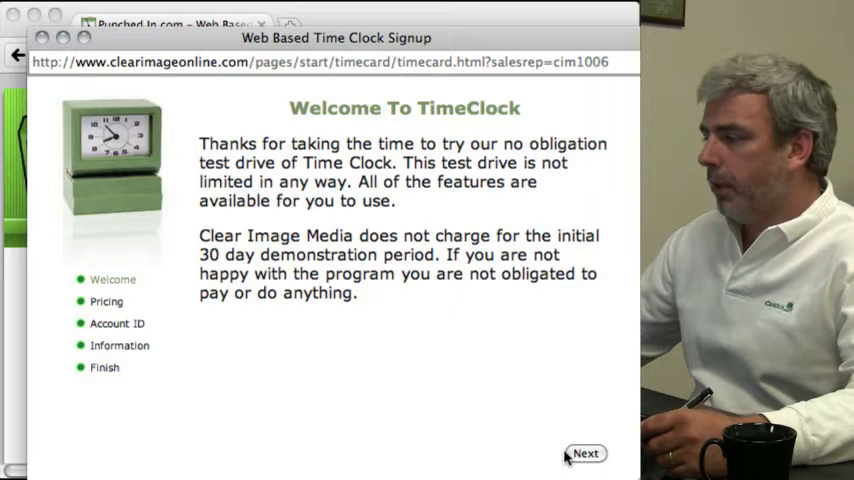
Advance past the Welcome and Pricing pages to the Account ID step
click(585, 453)
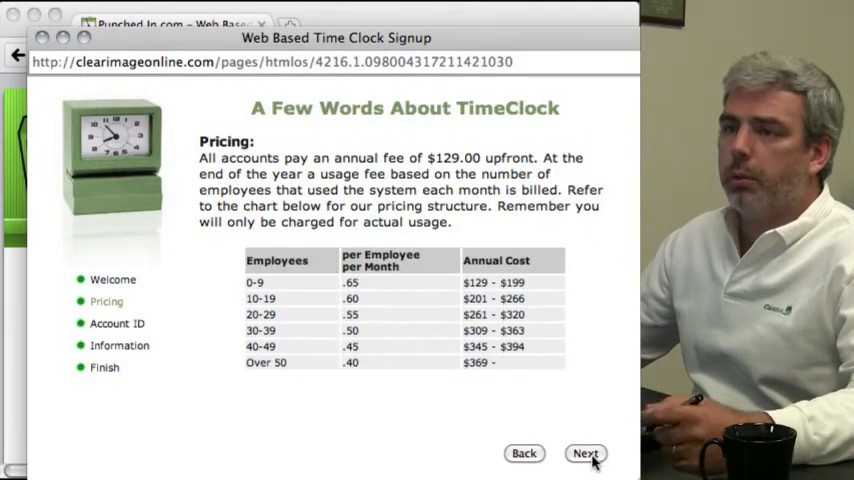
click(585, 453)
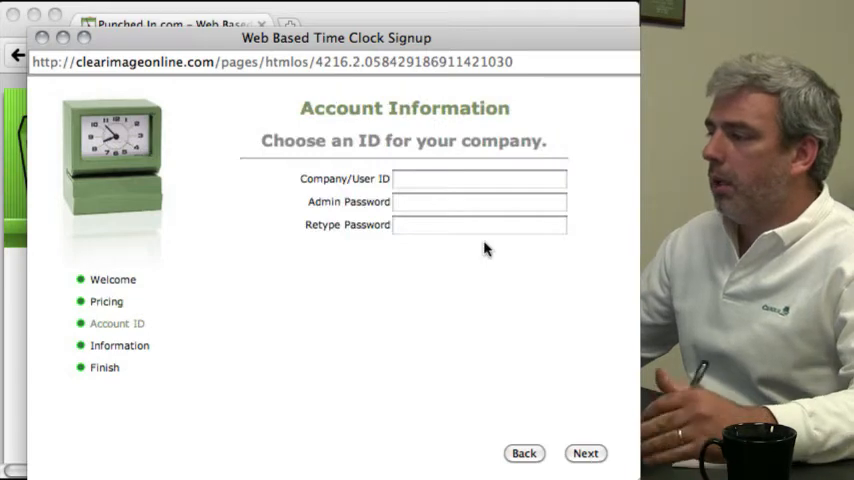
click(478, 178)
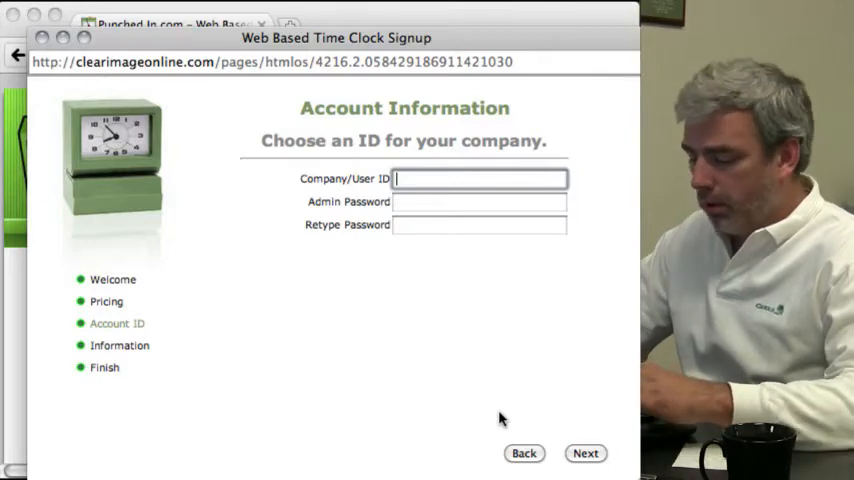
text(clear)
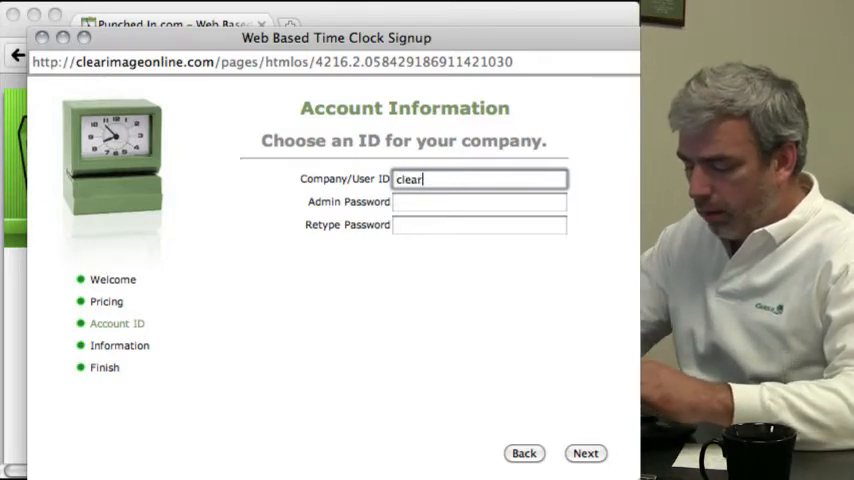
text(image)
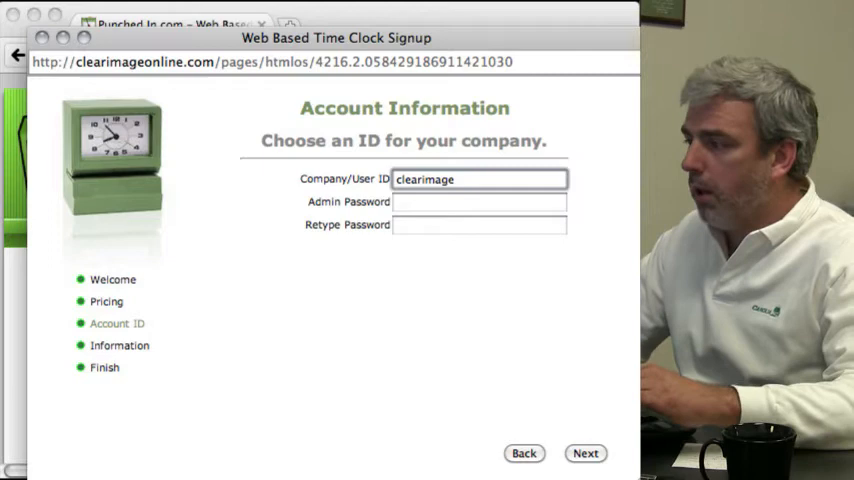
click(479, 201)
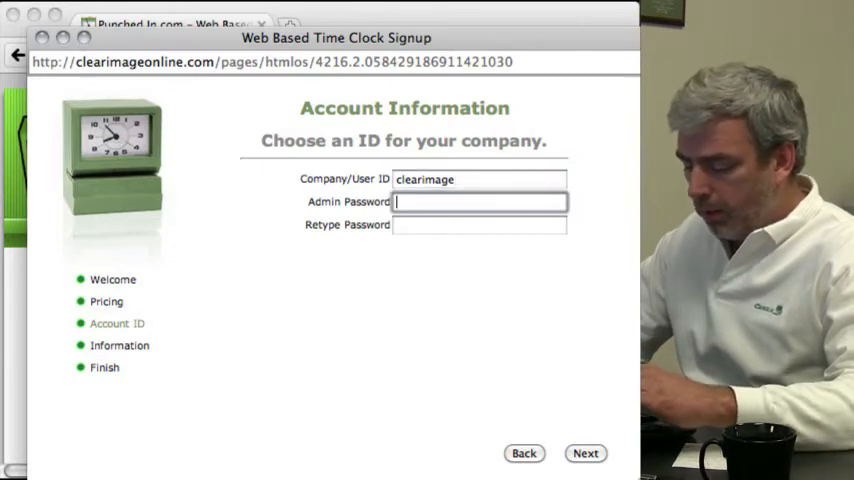
text(•••)
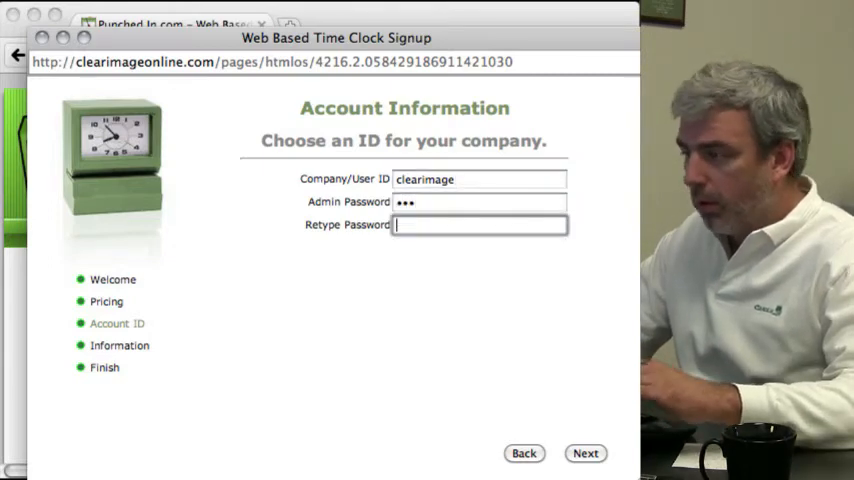
text(•••)
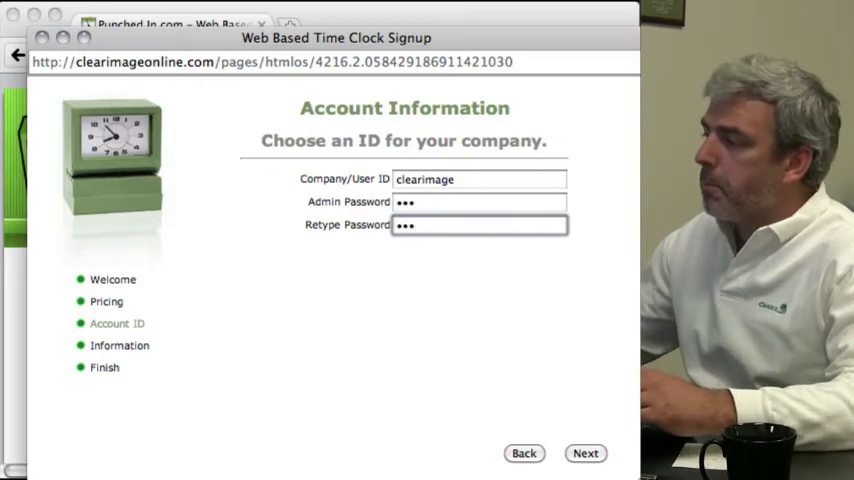
click(585, 453)
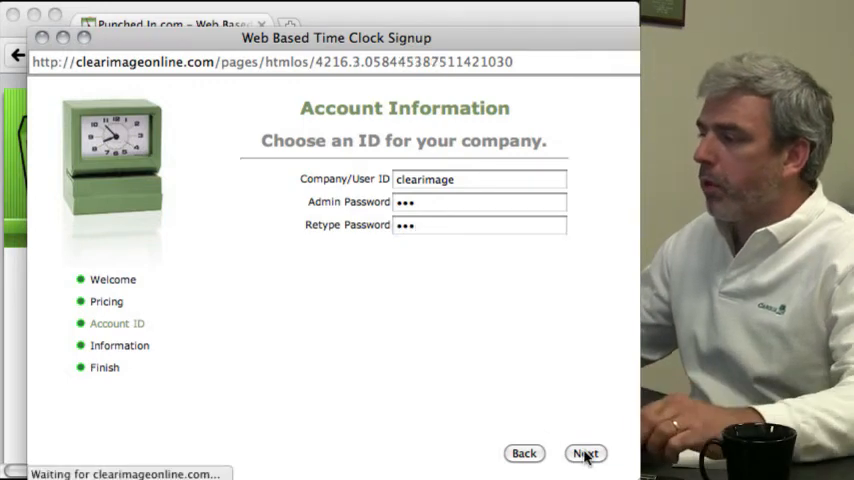
click(585, 453)
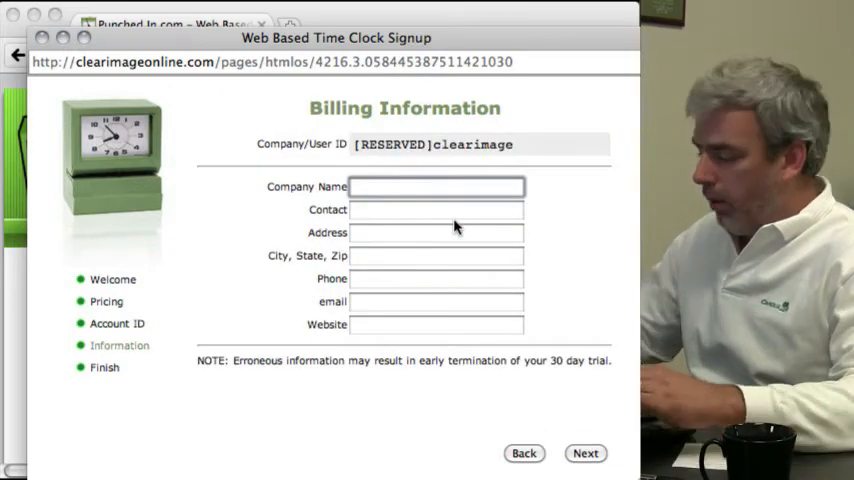
text(Clear Image Media)
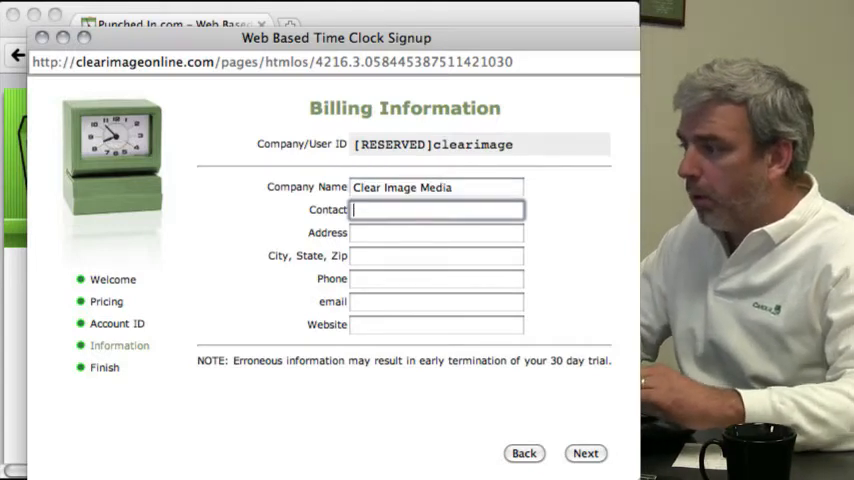
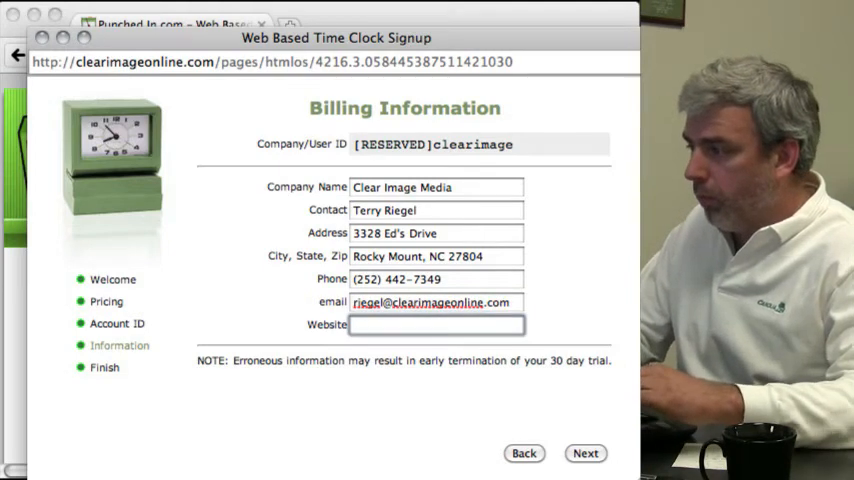
text(http://w)
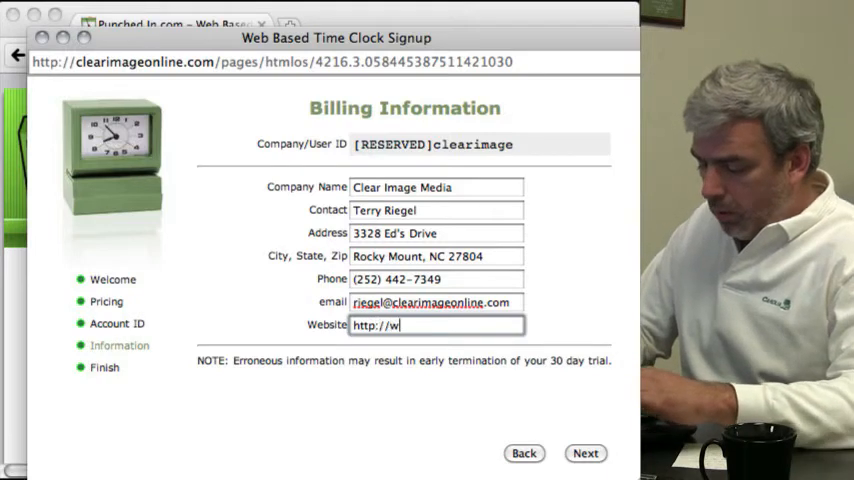
text(ww.clearimageonline.com)
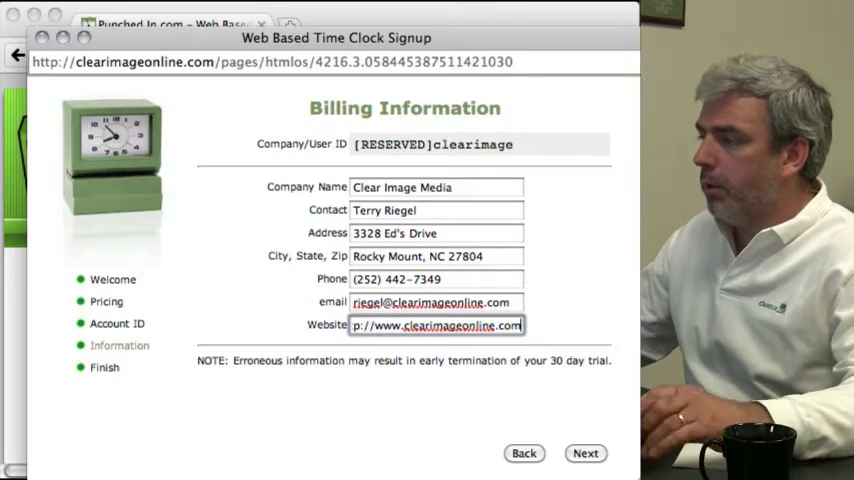
Submit the billing information and advance through the wizard to the congratulations page
click(585, 453)
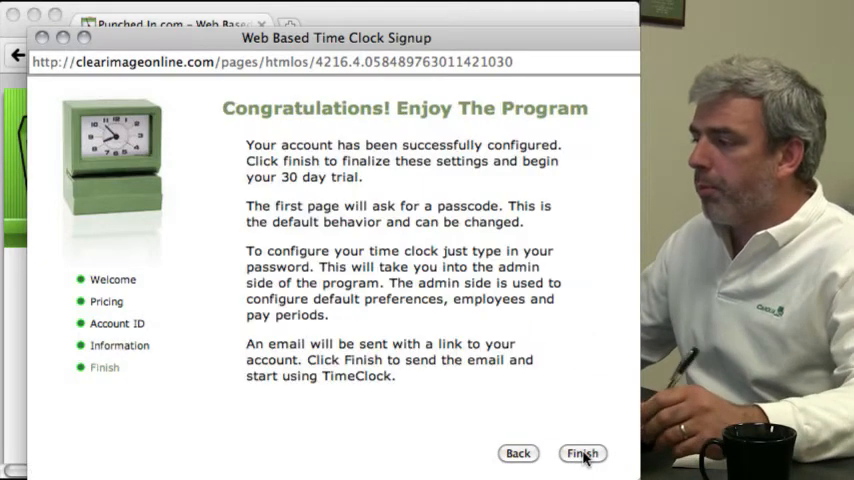
mouse_move(366, 398)
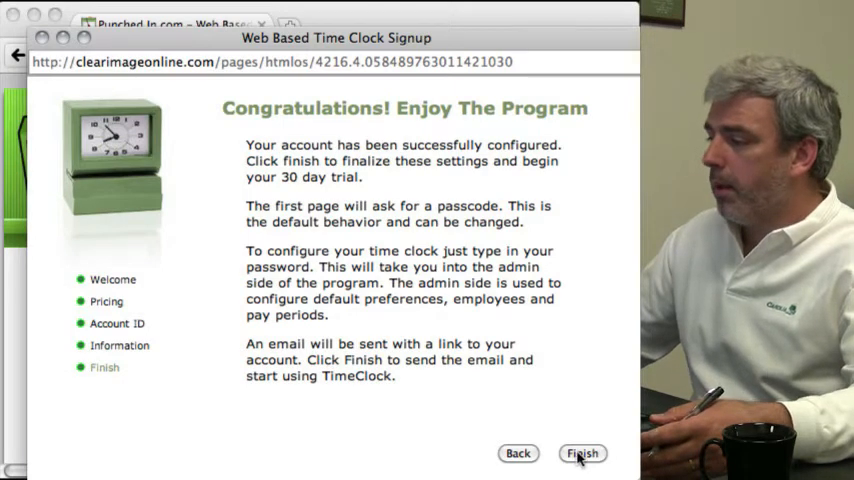
click(582, 453)
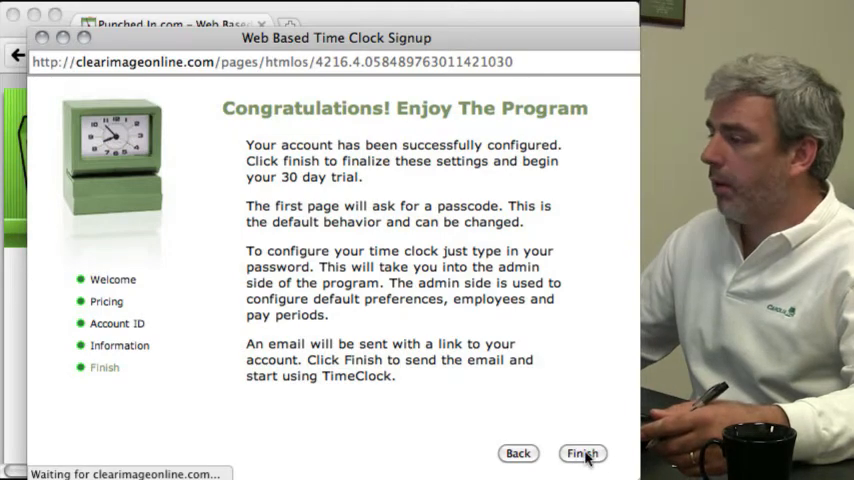
mouse_move(533, 415)
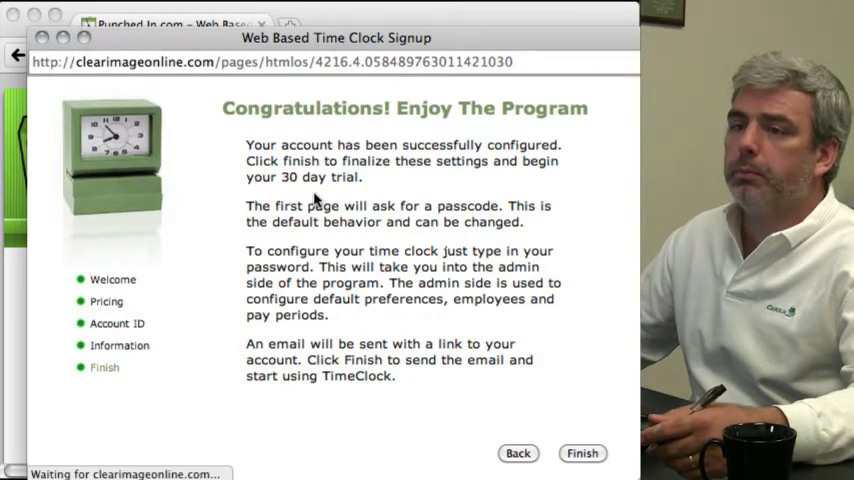
Finish the signup and scroll the Time Card System page to the Password field
click(582, 453)
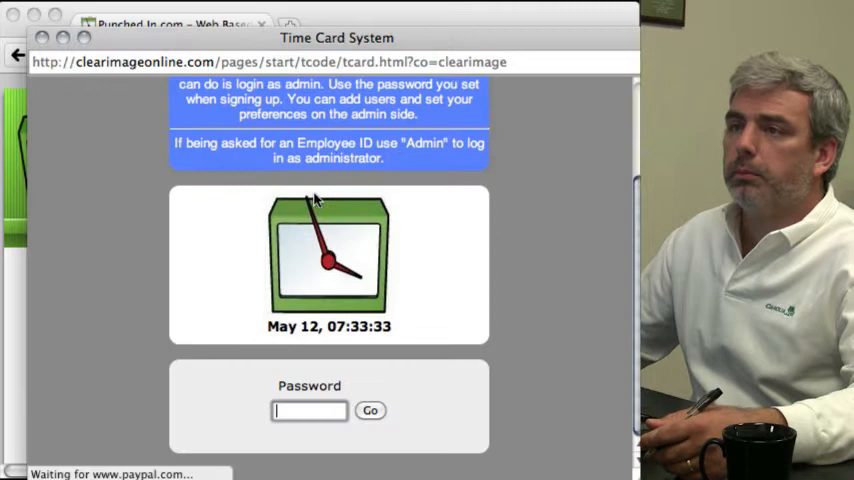
mouse_move(477, 225)
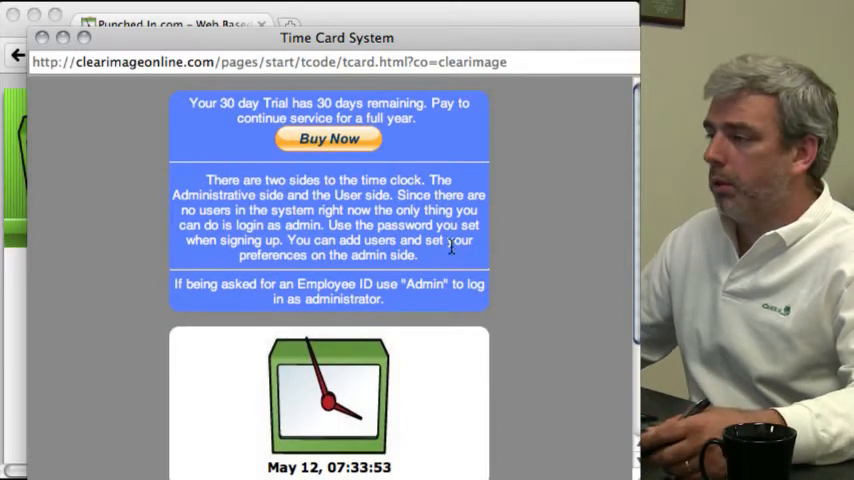
mouse_move(475, 258)
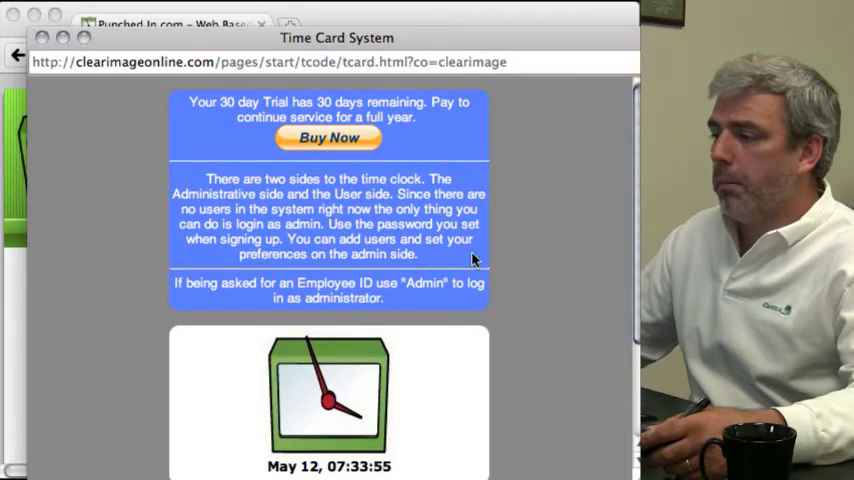
scroll(down, 3)
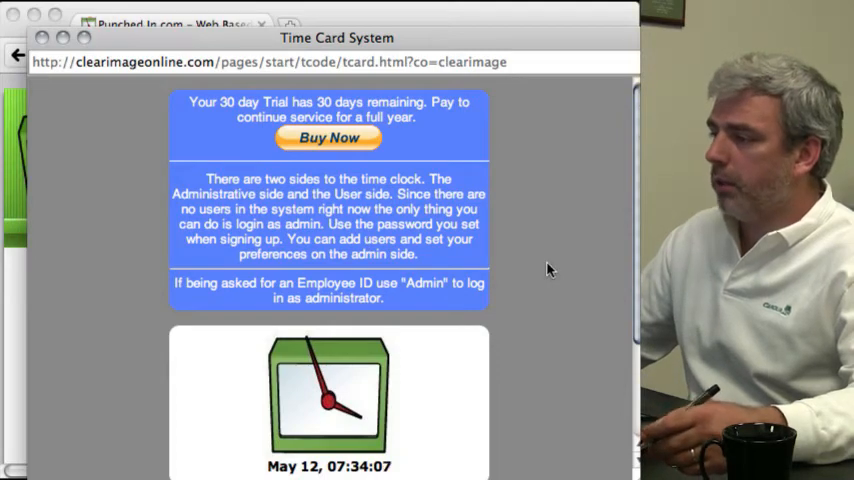
mouse_move(433, 278)
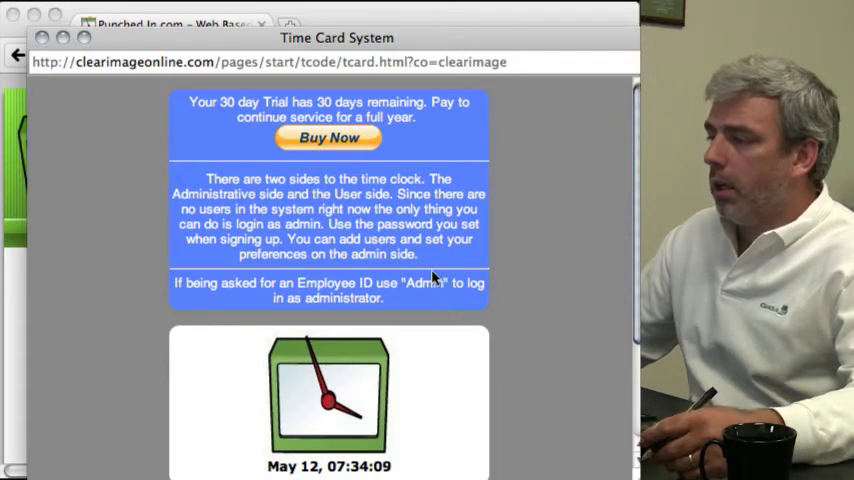
scroll(down, 3)
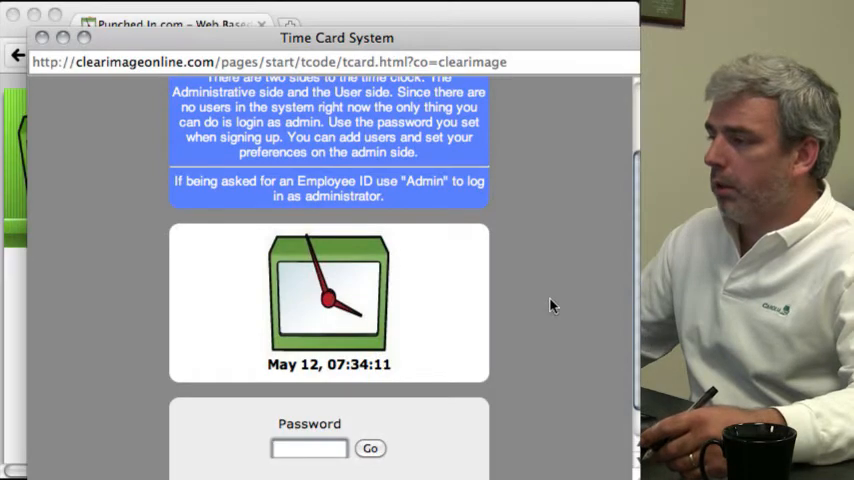
scroll(down, 3)
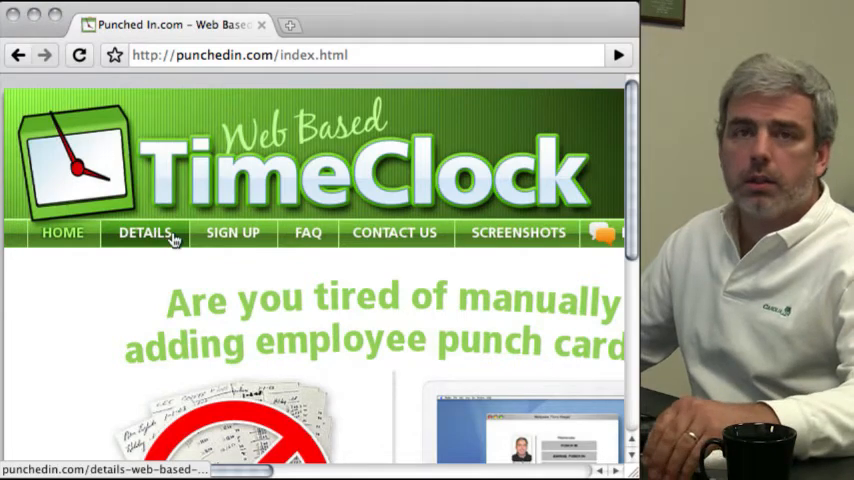
mouse_move(195, 58)
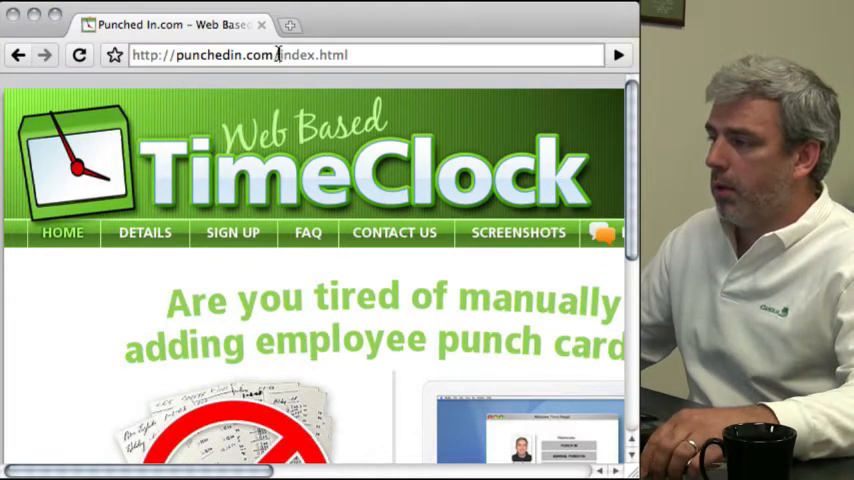
Select 'index.html' in the punchedin.com address bar
double_click(313, 55)
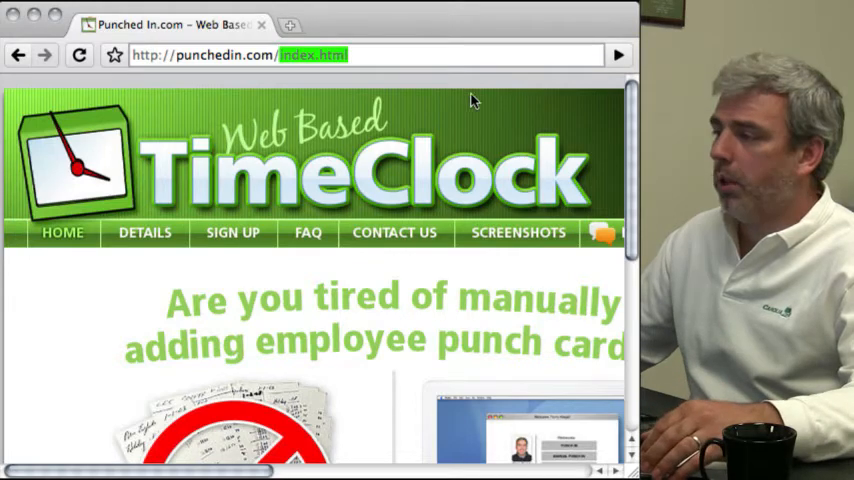
mouse_move(595, 125)
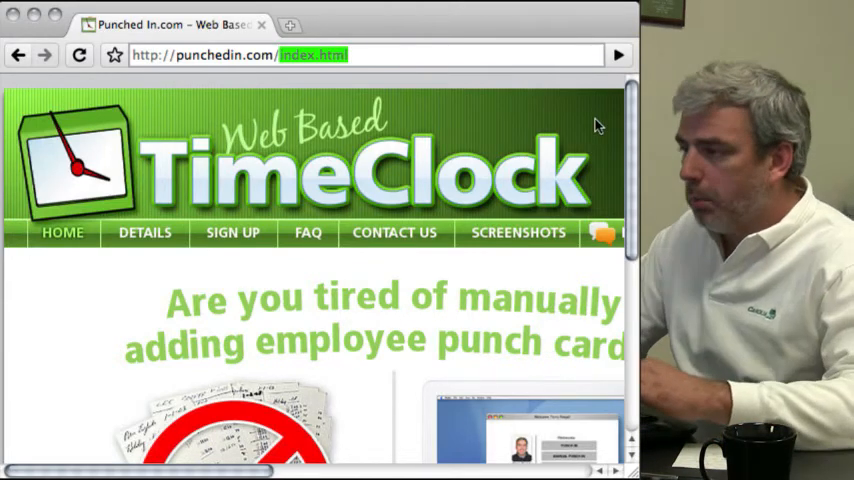
Type the clearimage time card address into the browser address bar
text(clea)
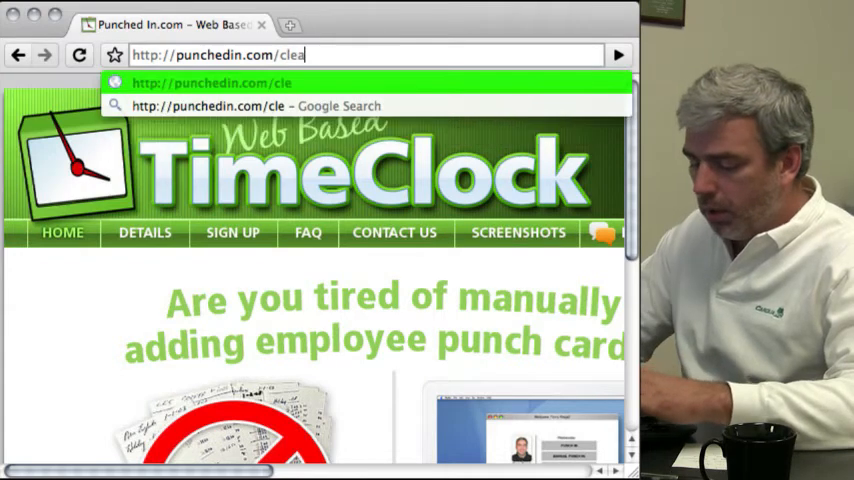
text(r)
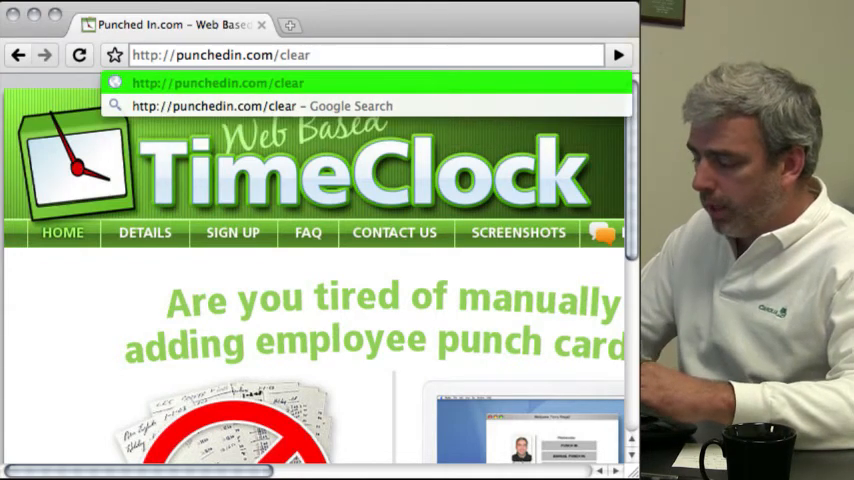
text(imageonline)
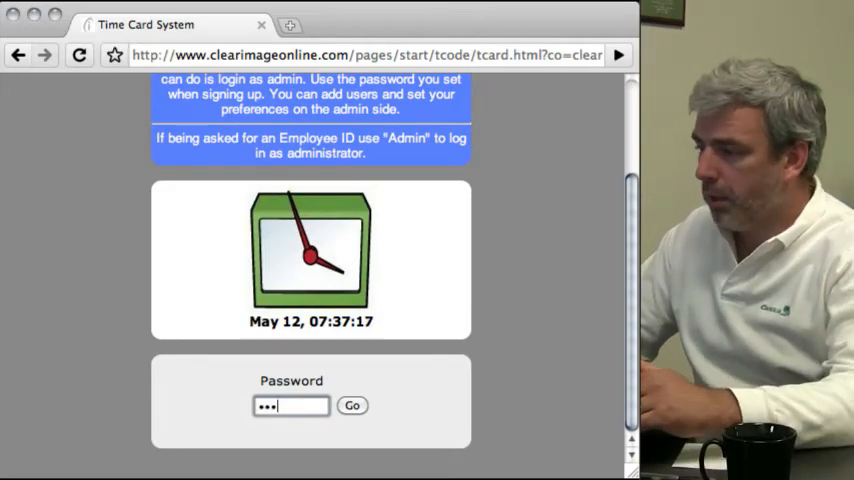
Log in as administrator and scroll to the Employees, Pay Periods and Preferences buttons
click(352, 405)
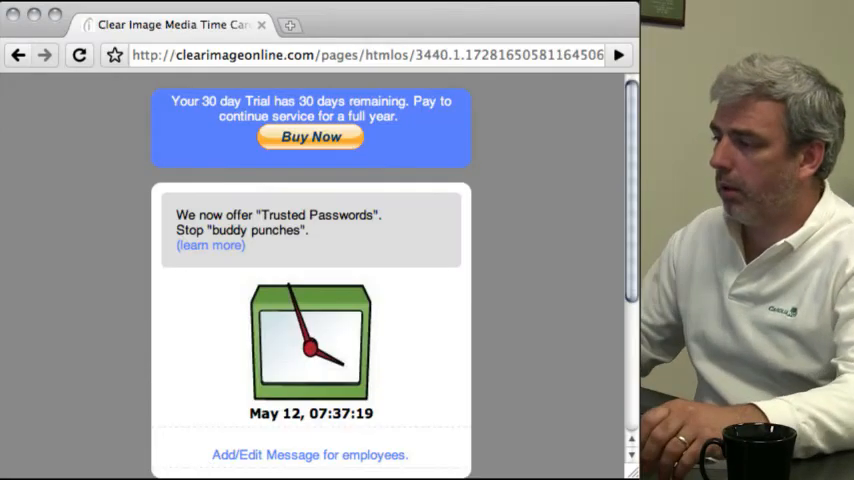
scroll(down, 3)
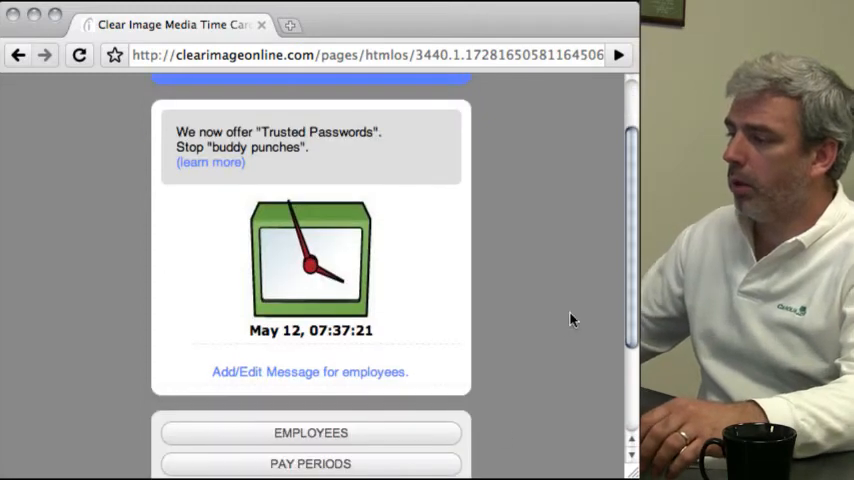
scroll(down, 3)
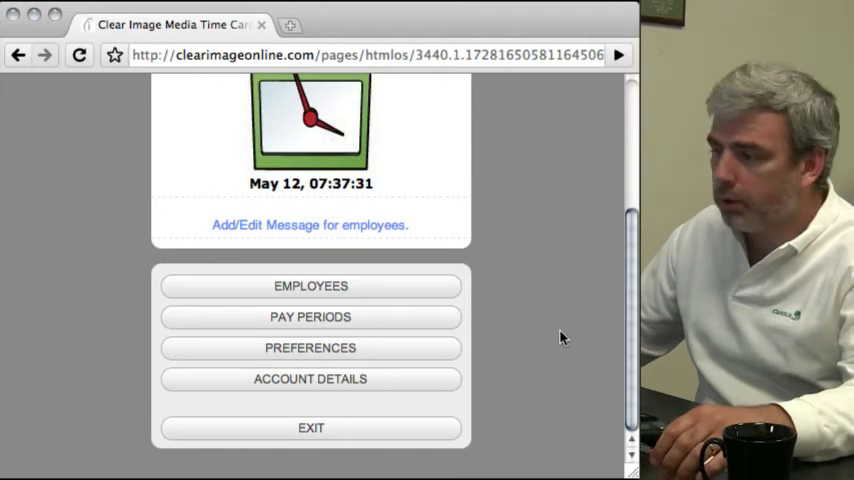
mouse_move(290, 385)
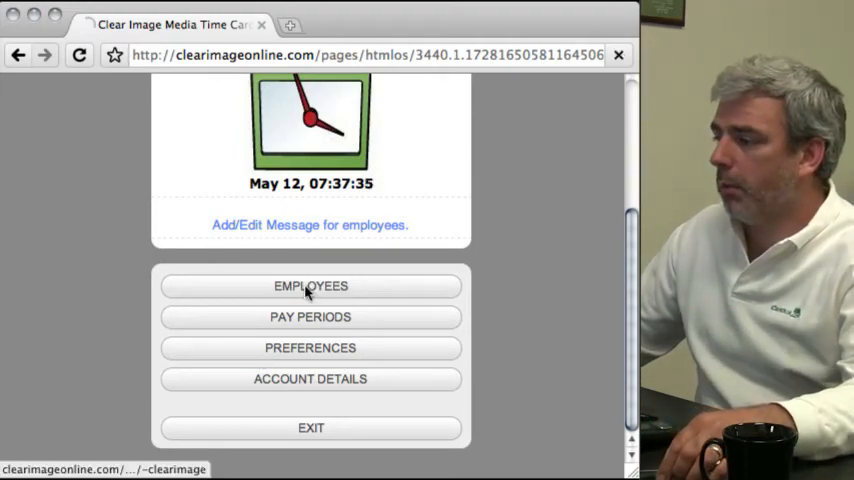
Open a blank Add Employee form from the employee manager
click(310, 286)
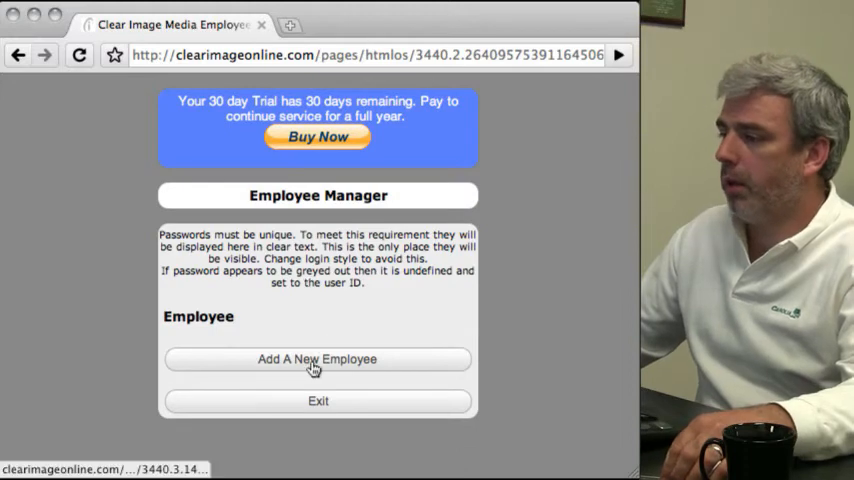
click(317, 359)
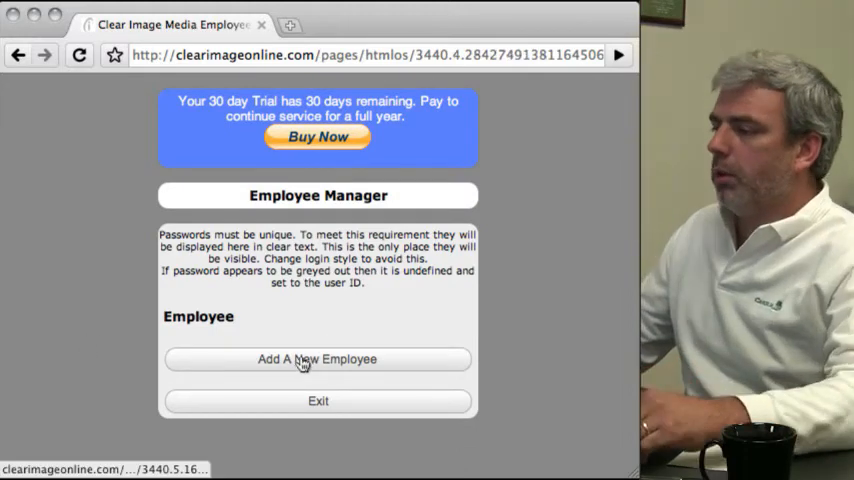
click(318, 359)
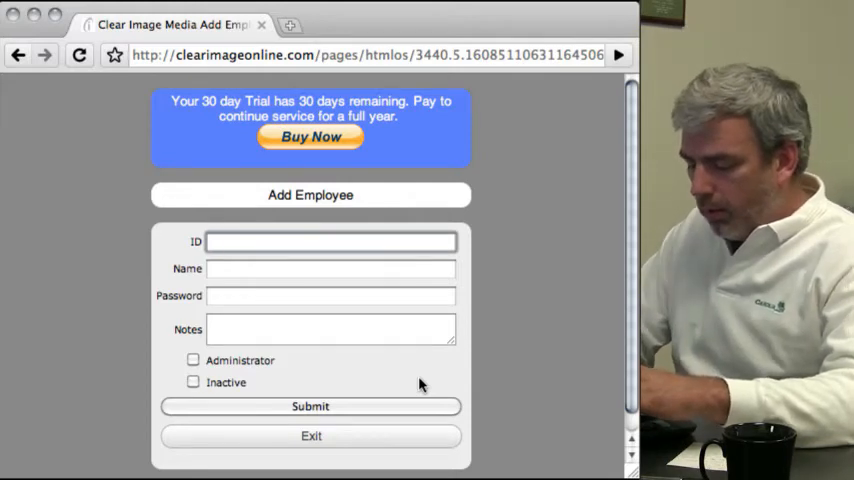
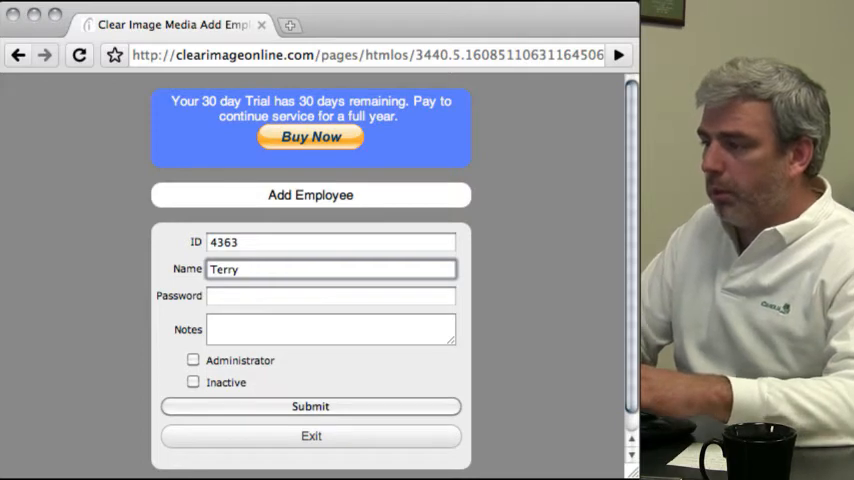
click(330, 269)
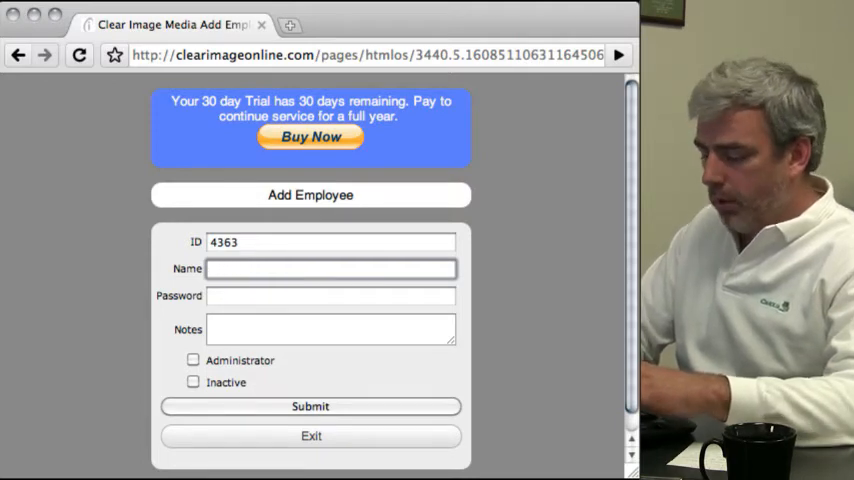
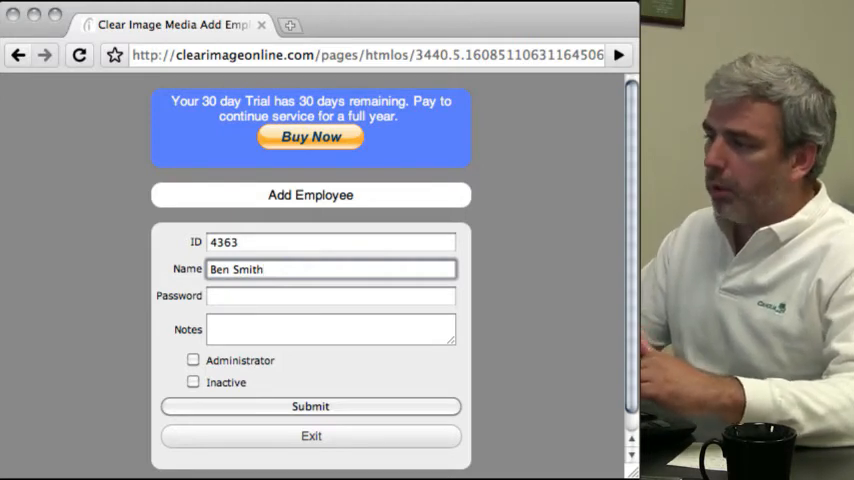
click(331, 295)
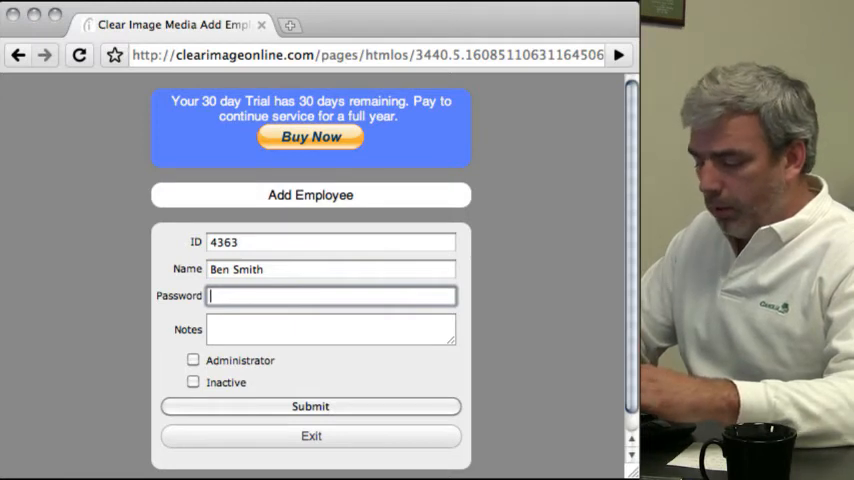
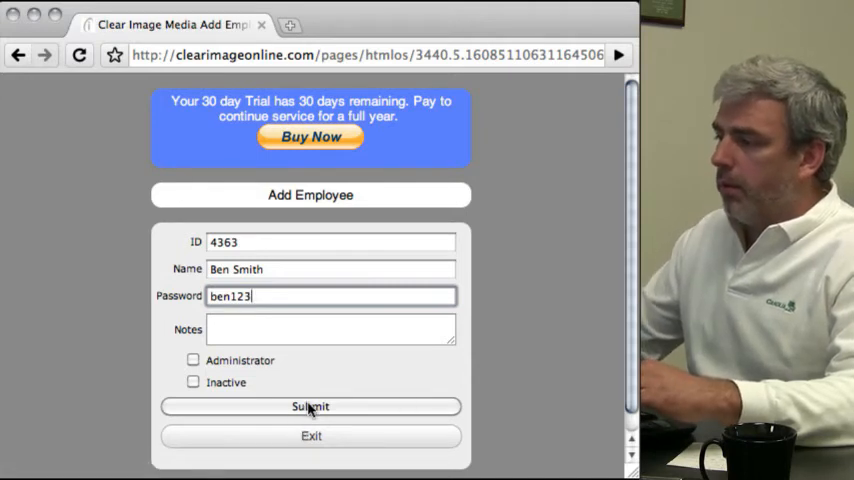
click(310, 406)
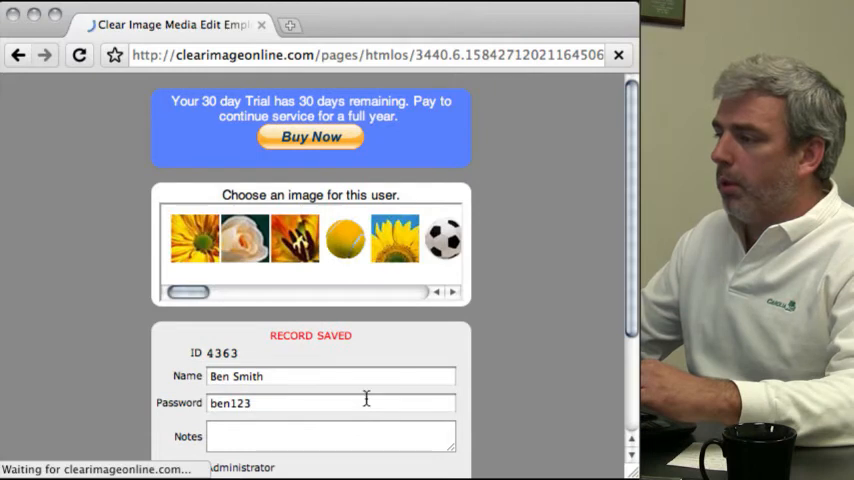
drag(188, 292, 218, 292)
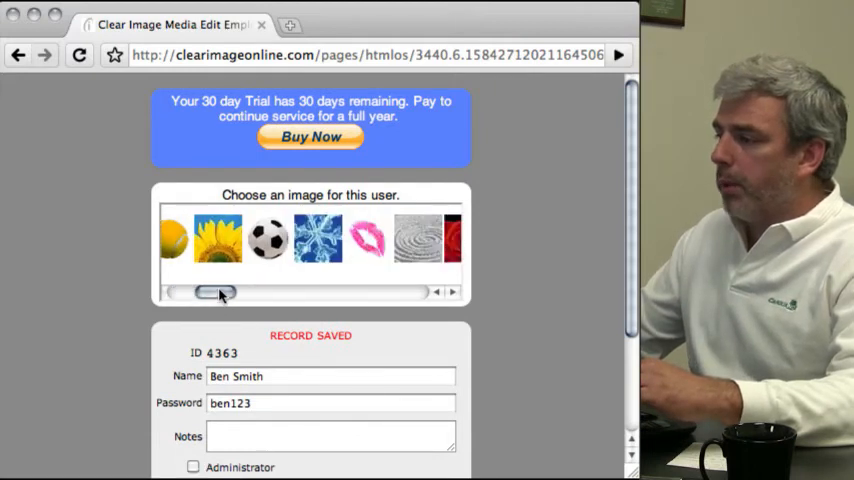
drag(220, 292, 285, 292)
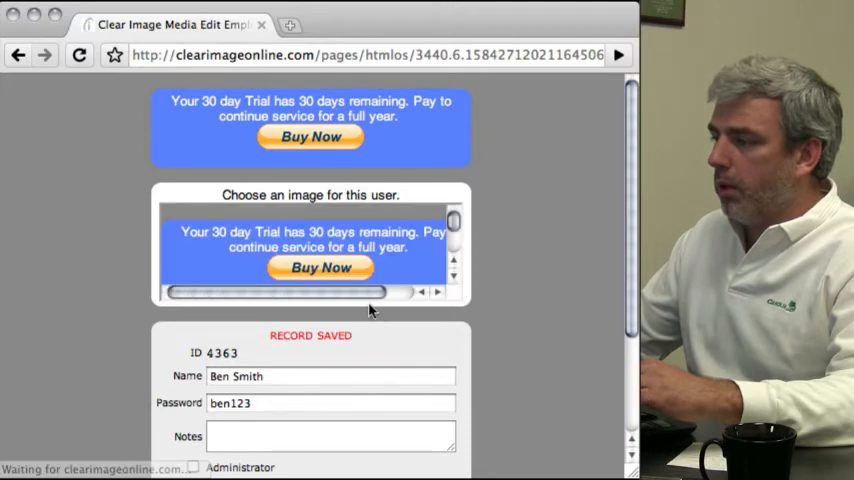
scroll(down, 3)
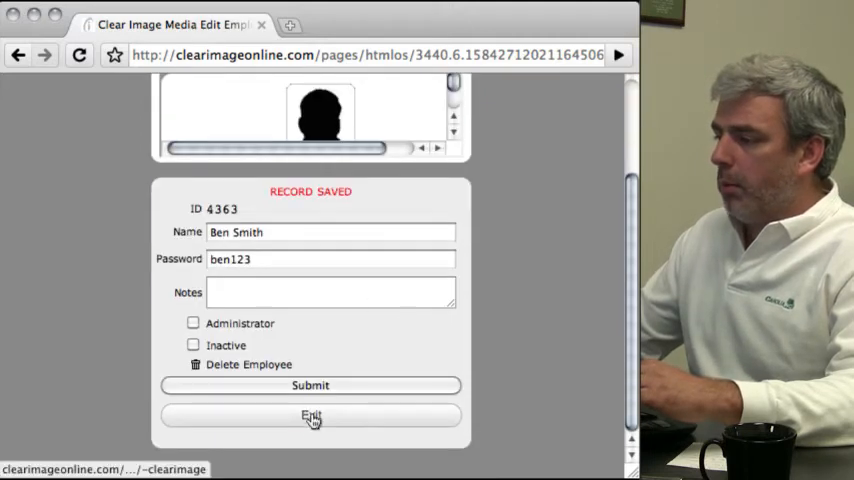
click(310, 416)
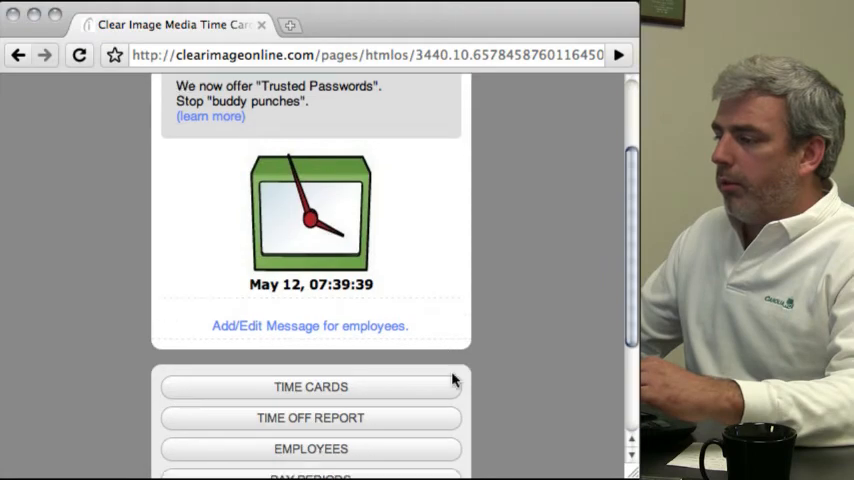
Start the weekly auto pay periods on Sunday and review the resulting Sunday–Saturday dates
scroll(down, 3)
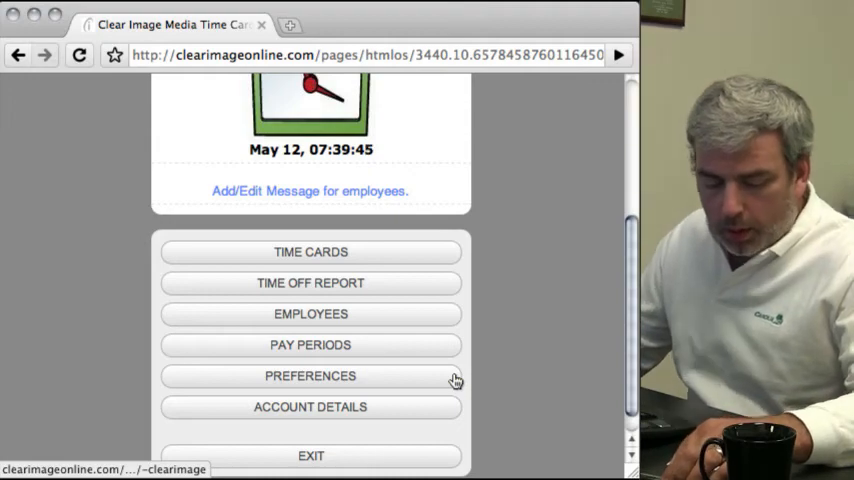
mouse_move(290, 356)
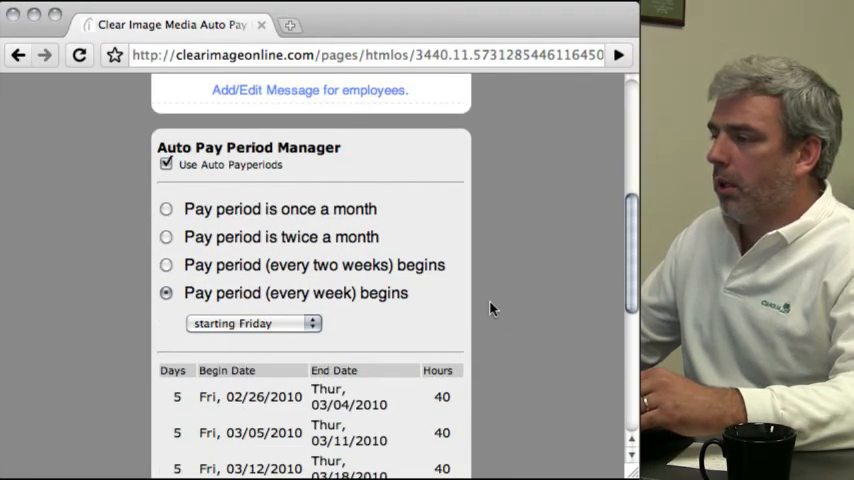
mouse_move(190, 323)
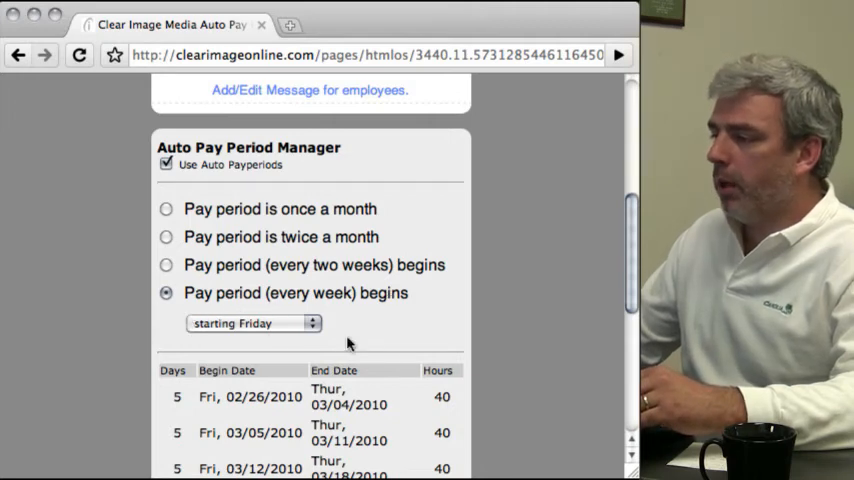
click(253, 322)
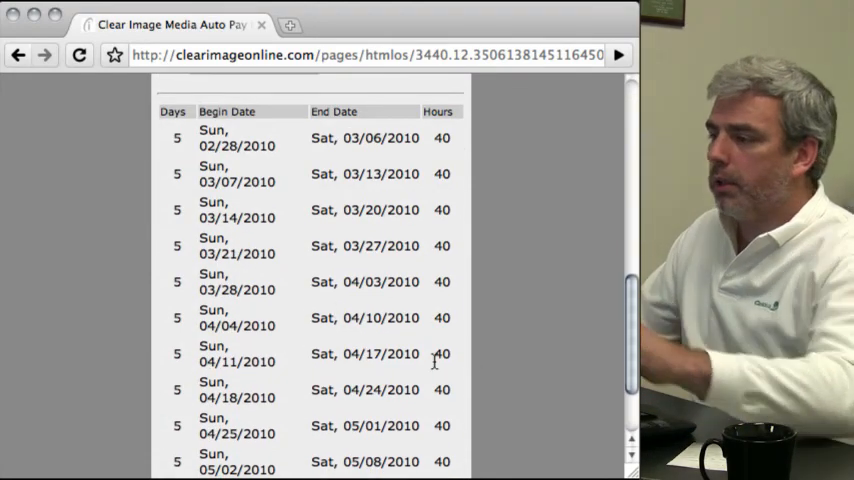
scroll(down, 3)
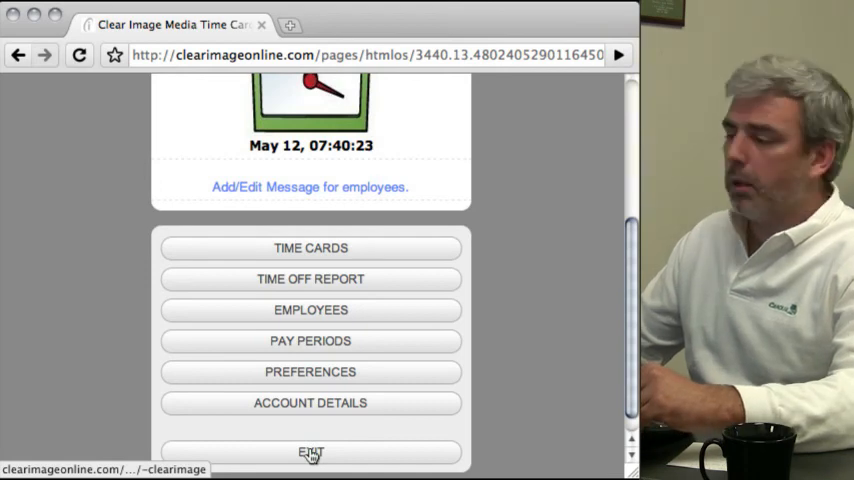
Exit the admin menu, search Google for the time clock, and enter the employee password
click(310, 452)
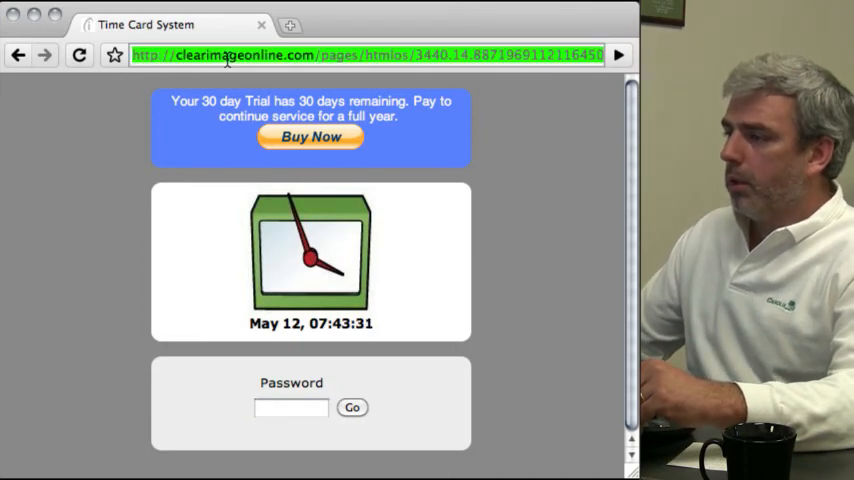
text(google.com/)
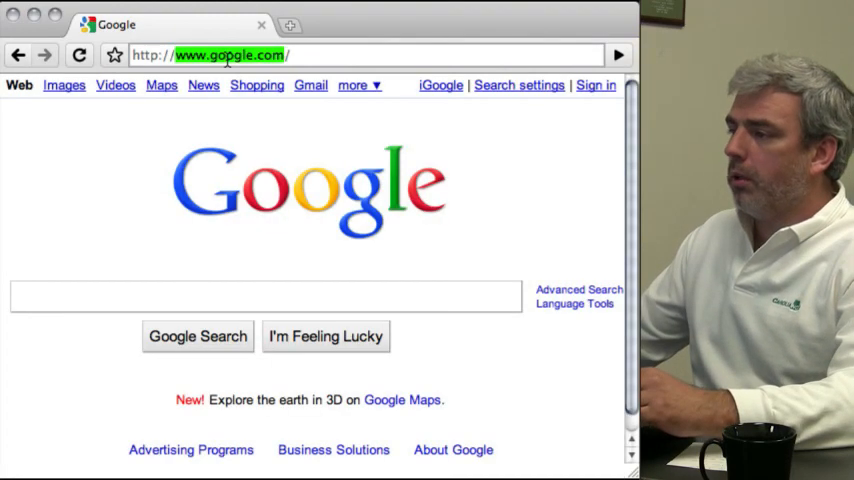
text(pun)
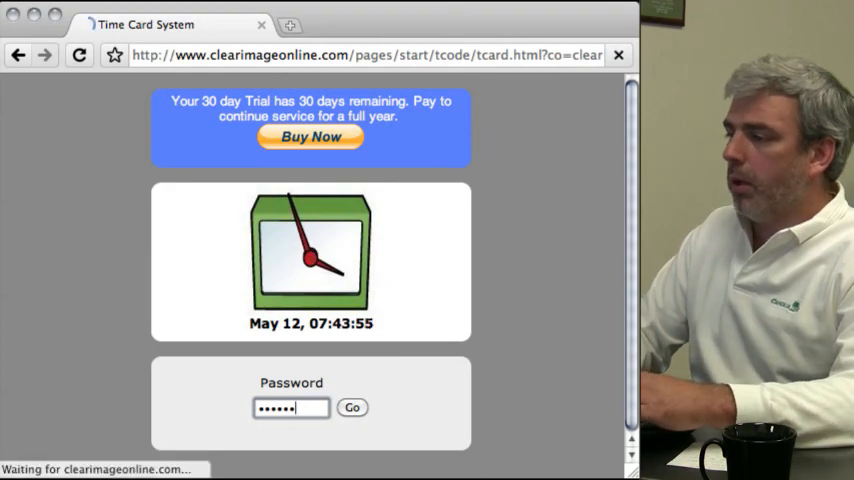
click(352, 407)
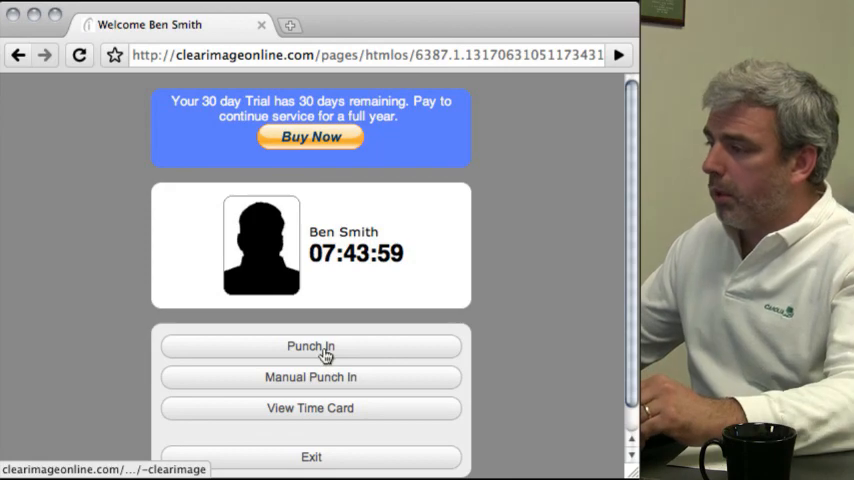
click(311, 346)
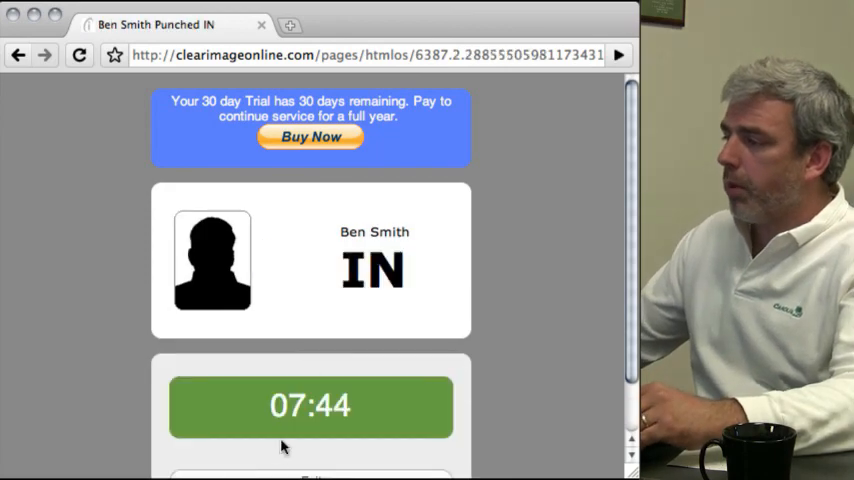